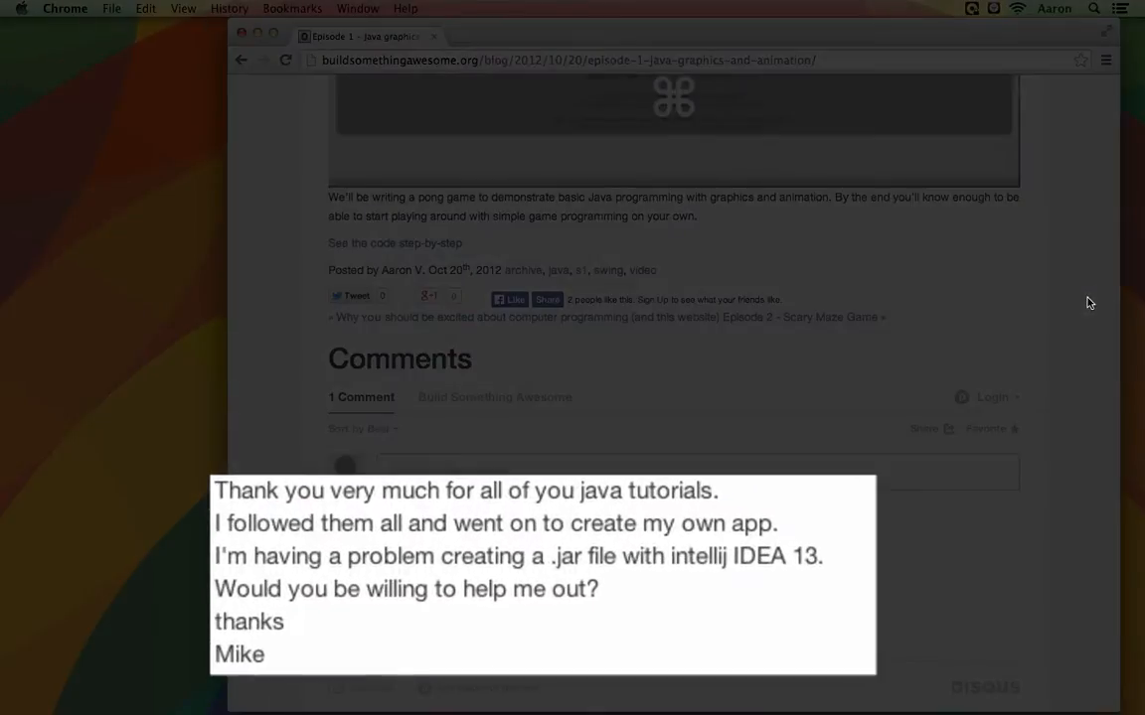
mouse_move(563, 556)
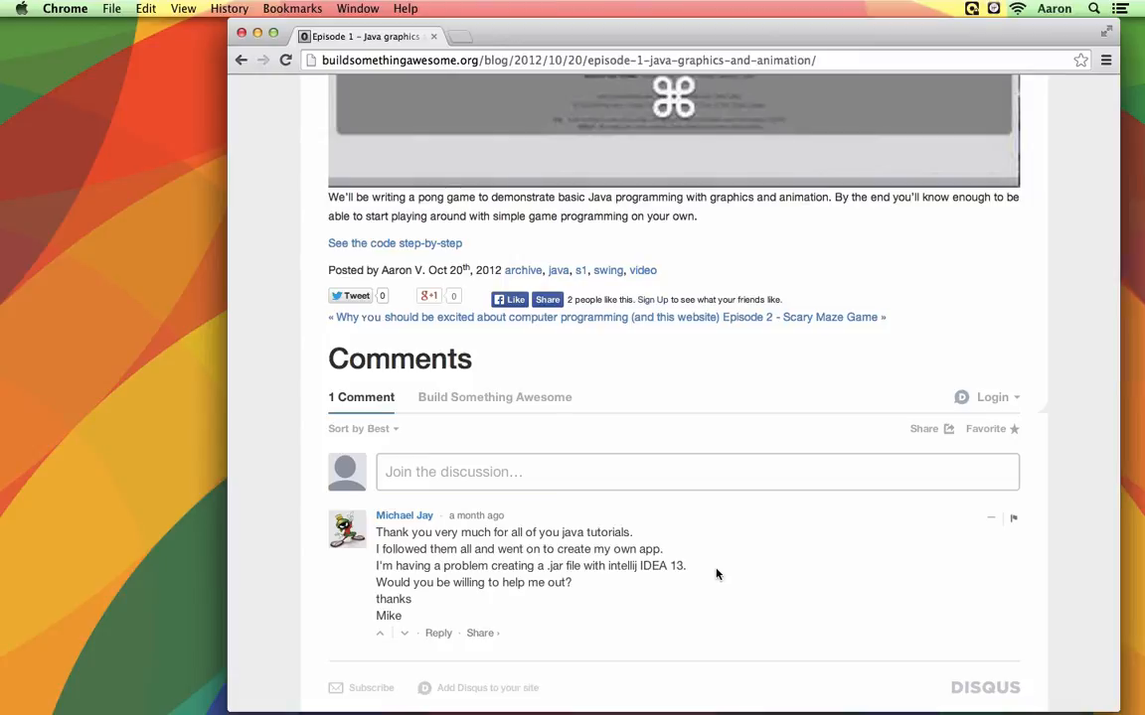
mouse_move(696, 571)
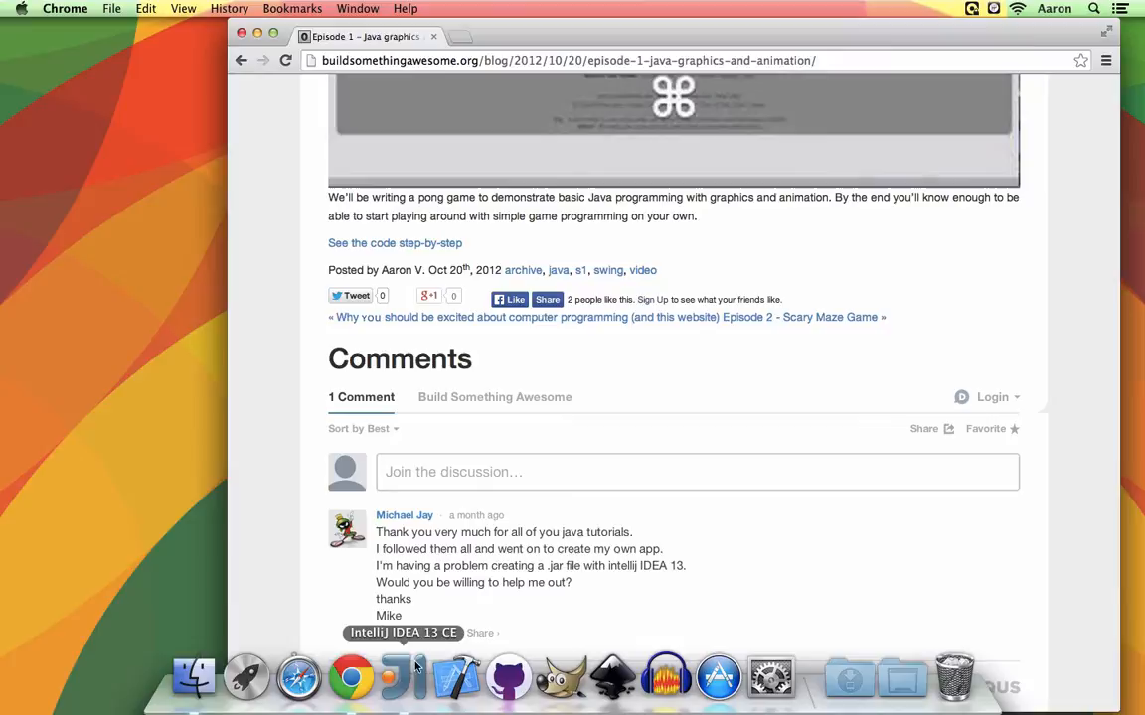
mouse_move(402, 676)
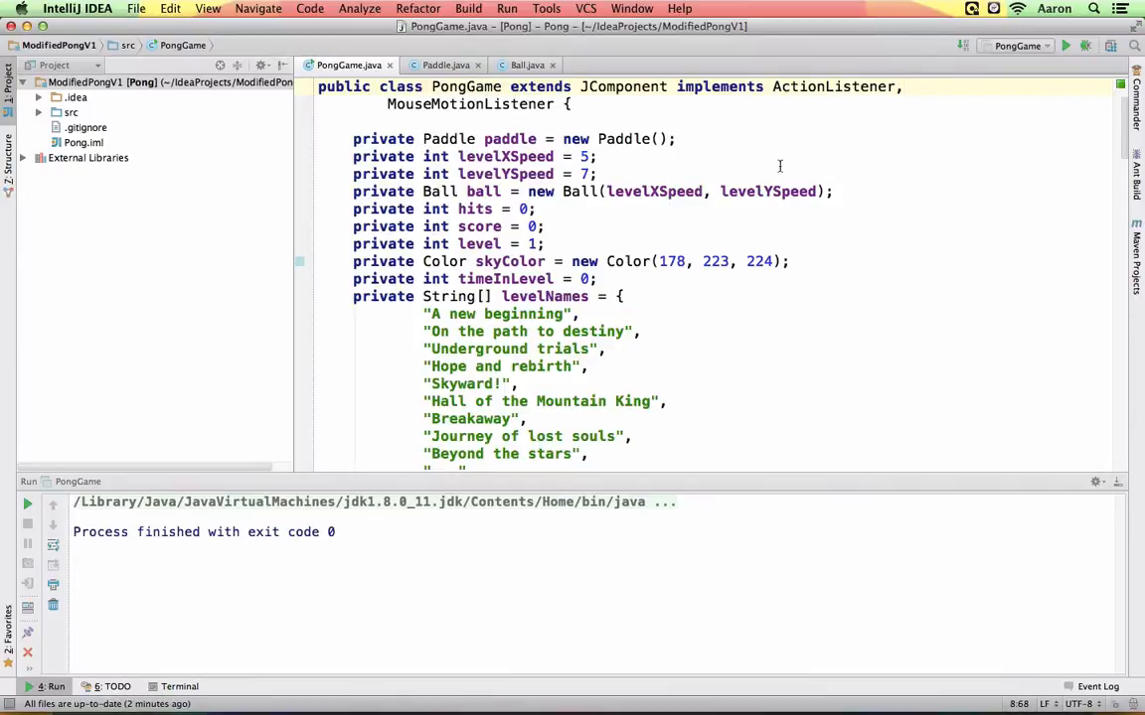
Step: Launch the Pong game and bring its running window into focus
left_click(1065, 46)
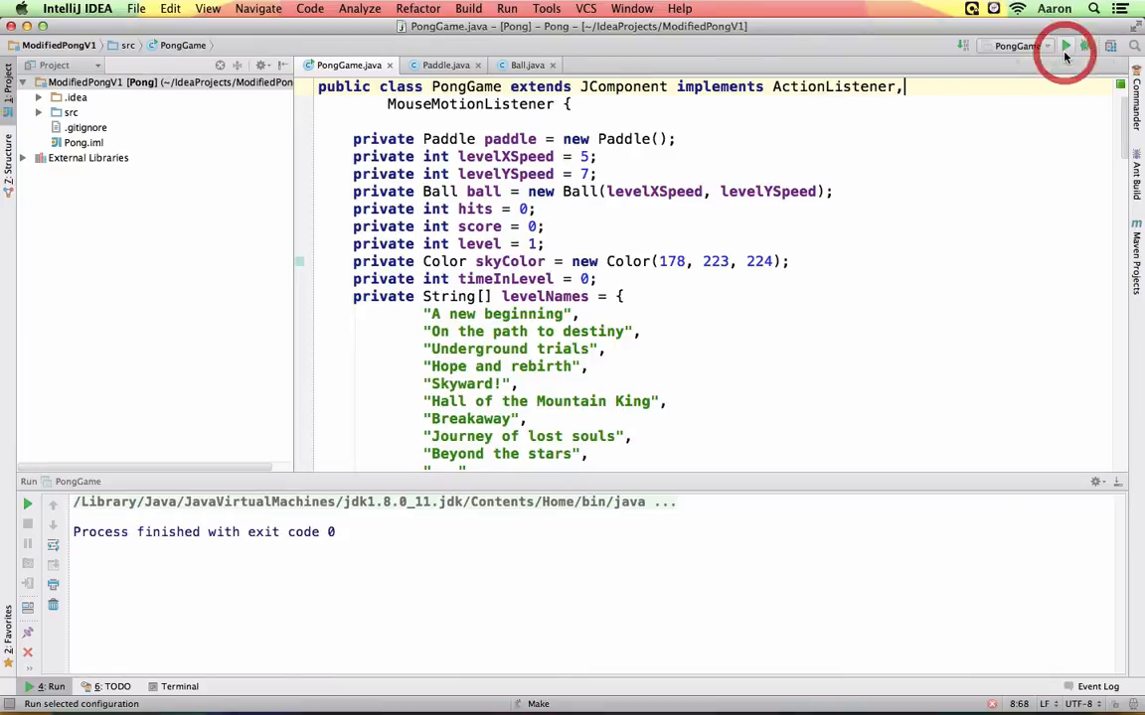
left_click(1065, 45)
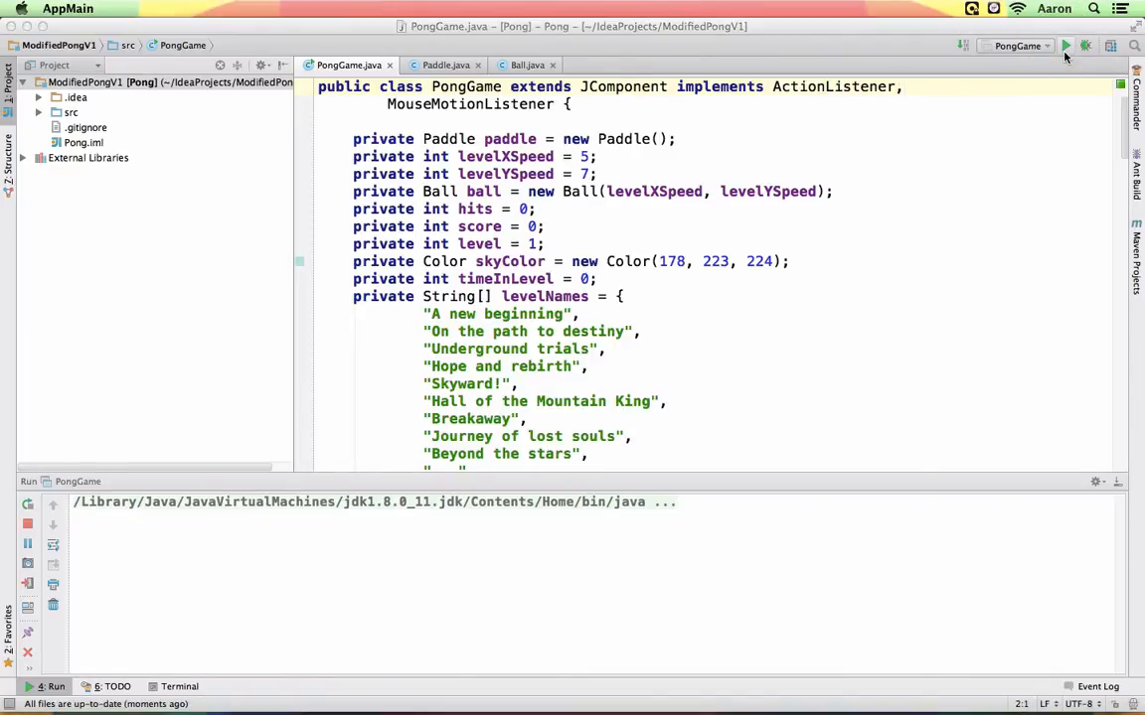
left_click(1065, 45)
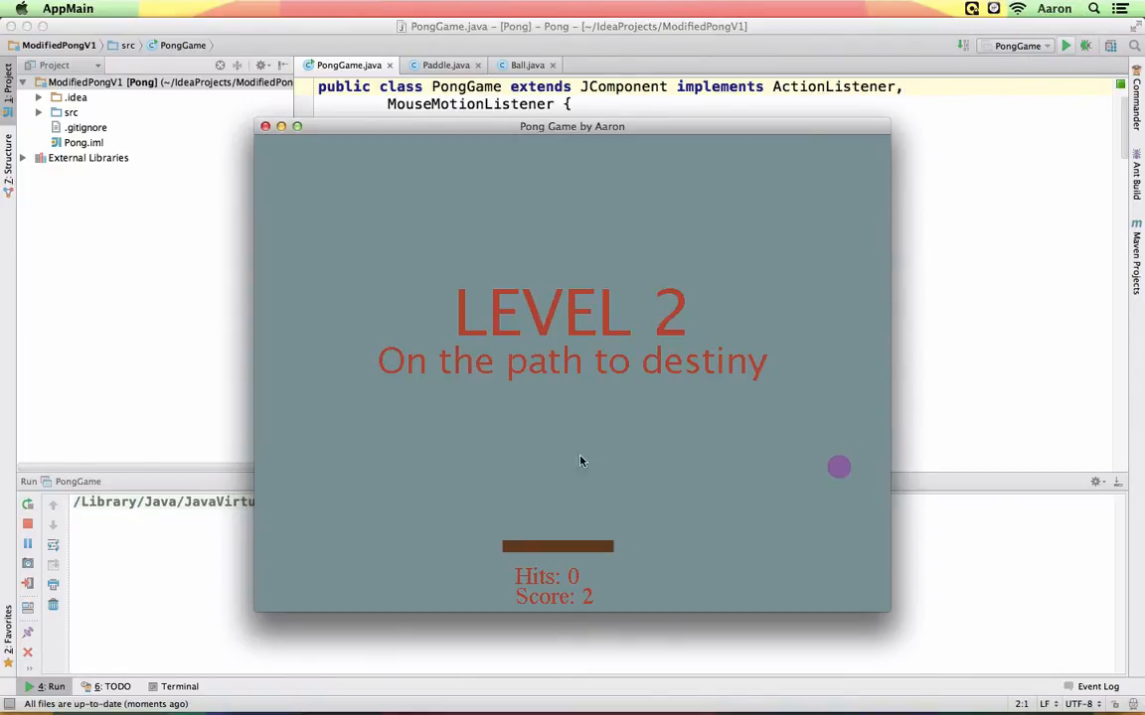
left_click(265, 126)
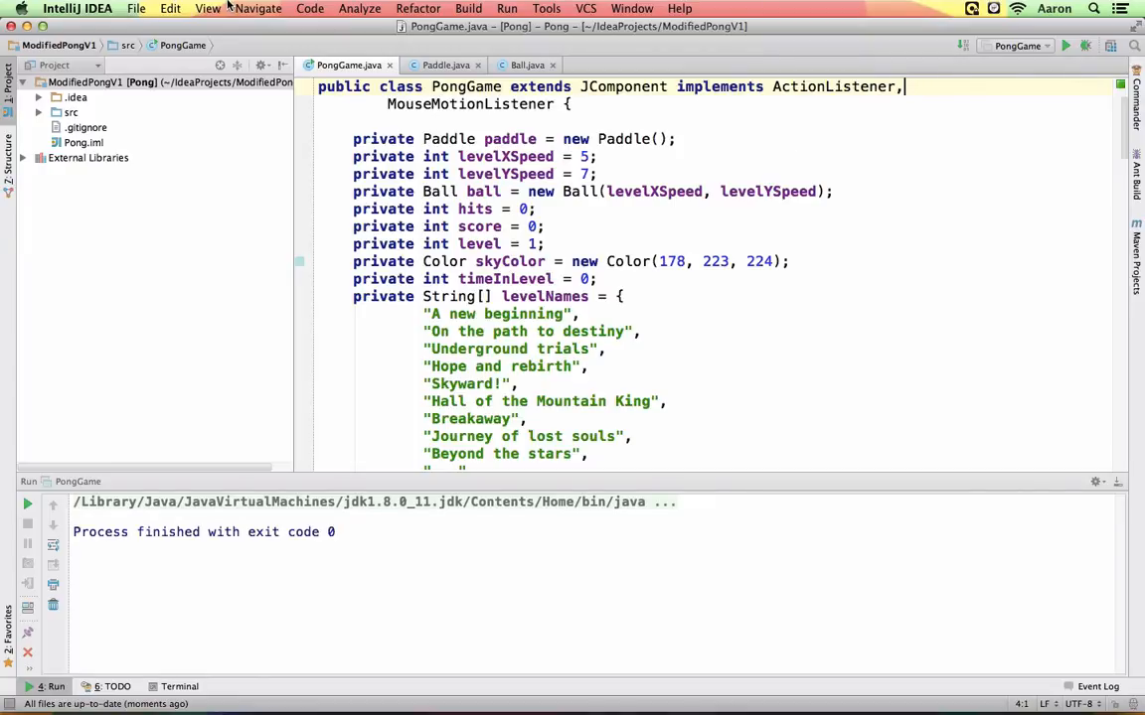
Step: In Project Structure > Artifacts, add a jar from modules with dependencies
left_click(136, 8)
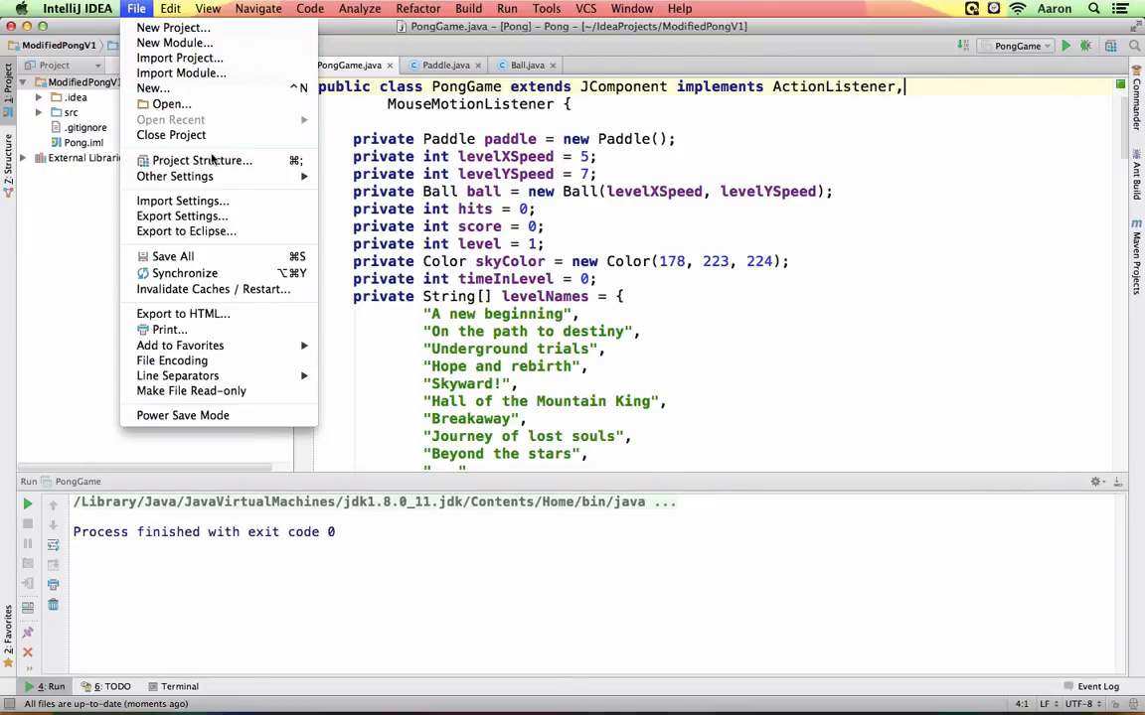
mouse_move(202, 159)
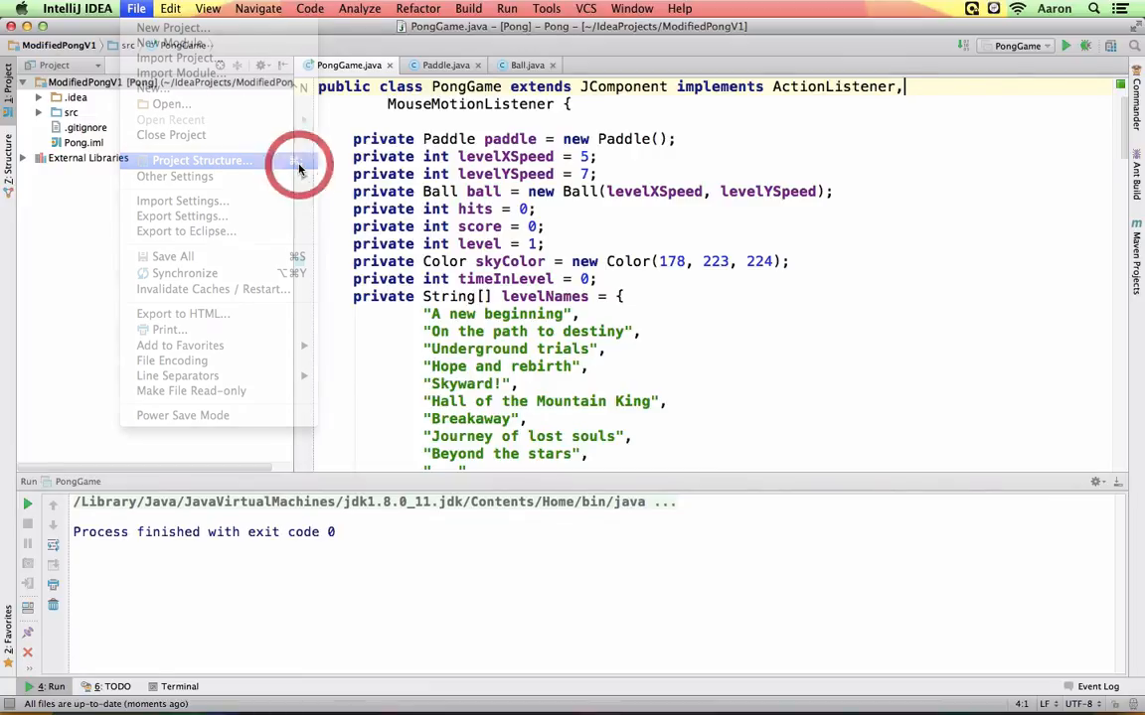
left_click(199, 160)
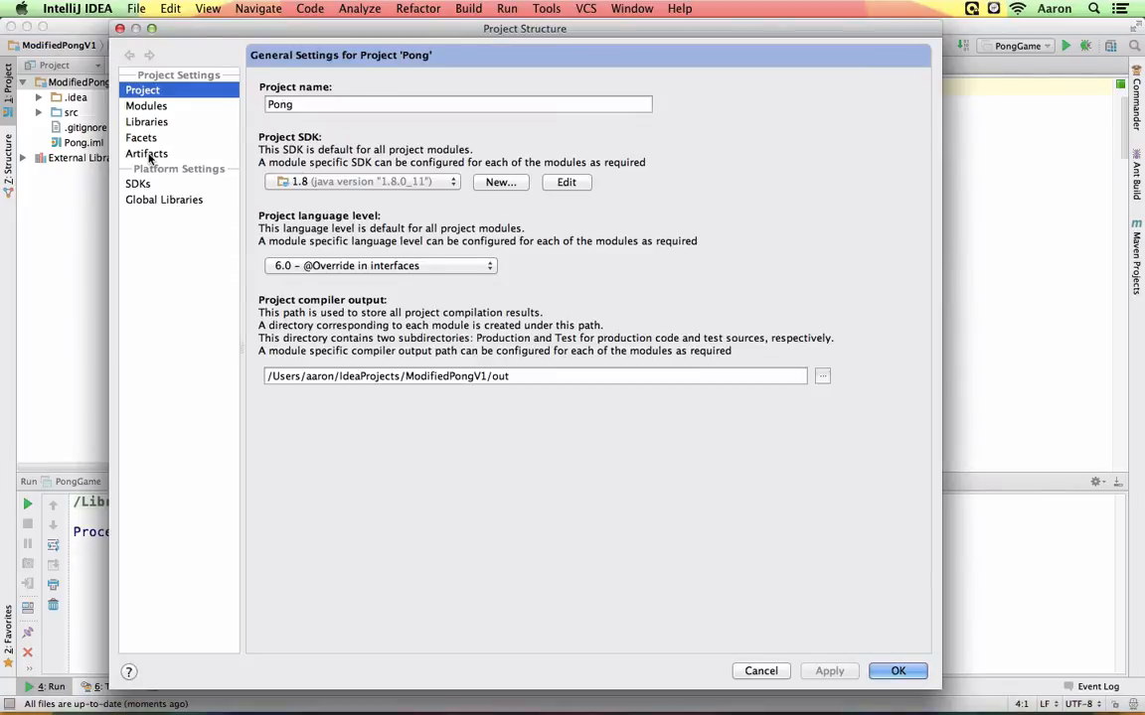
left_click(146, 153)
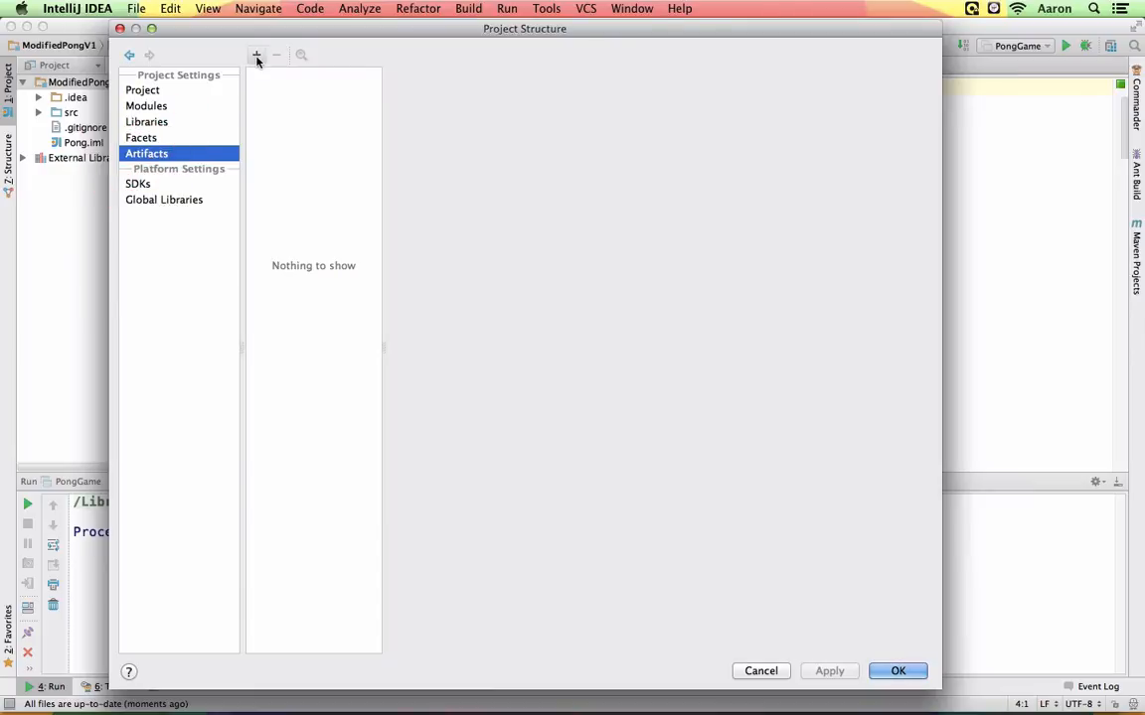
left_click(256, 55)
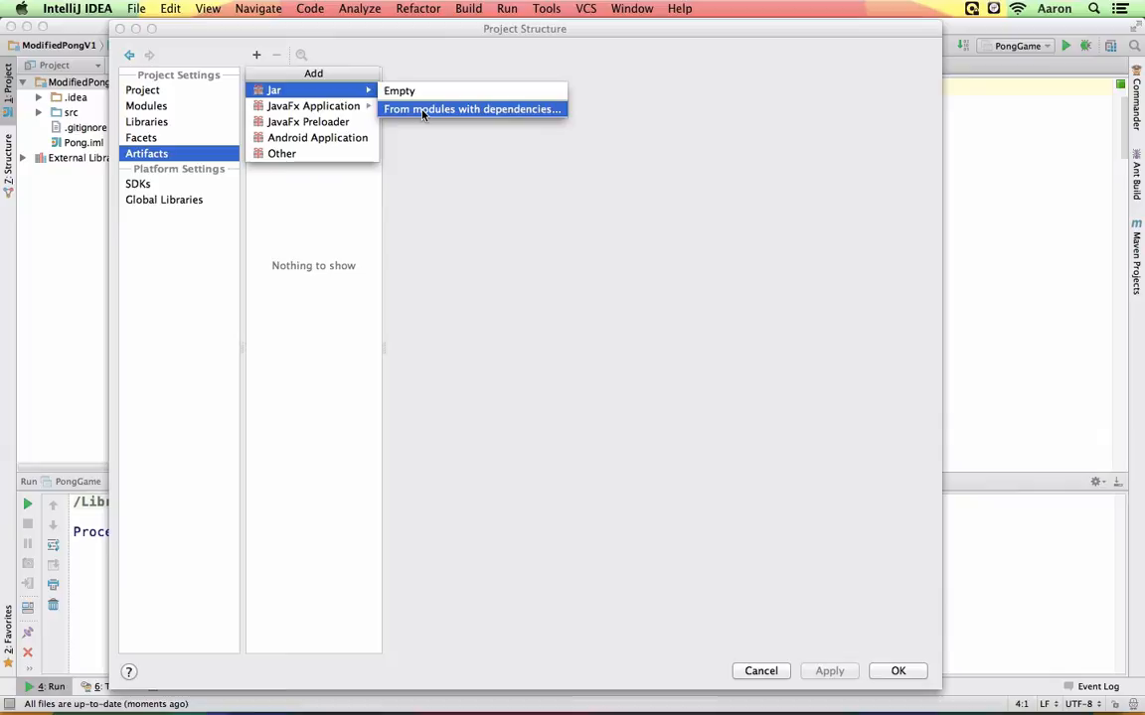
mouse_move(441, 109)
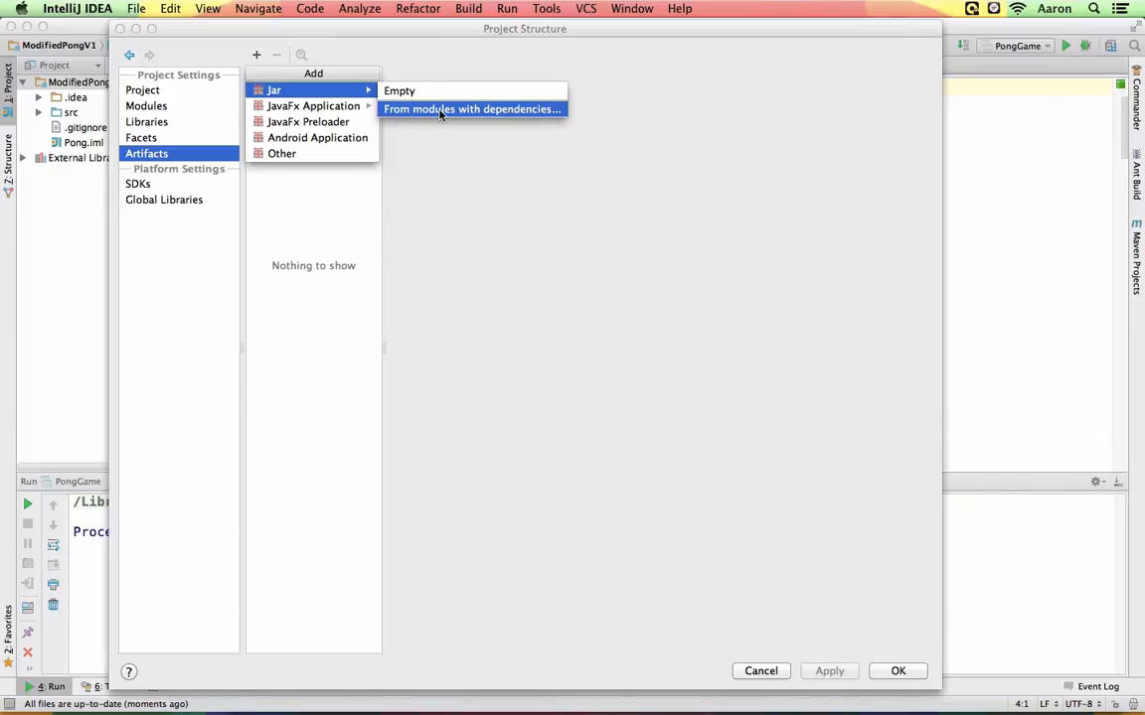
left_click(471, 109)
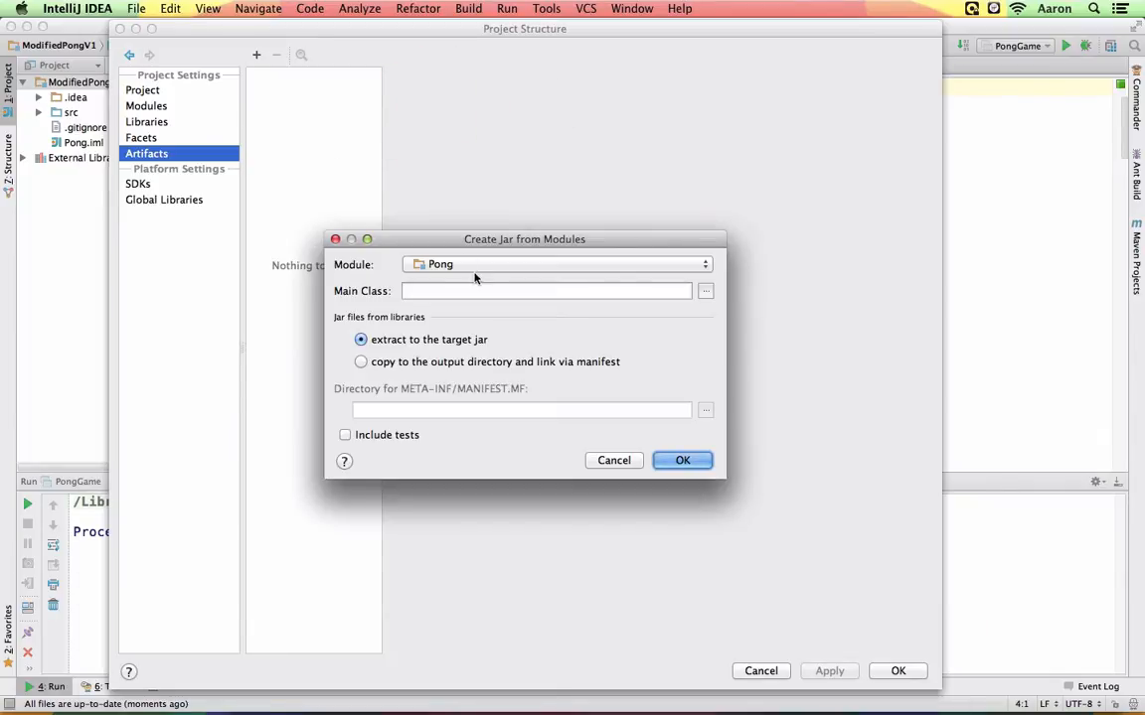
Step: Set PongGame as the Pong.jar artifact's main class and confirm the settings
left_click(557, 265)
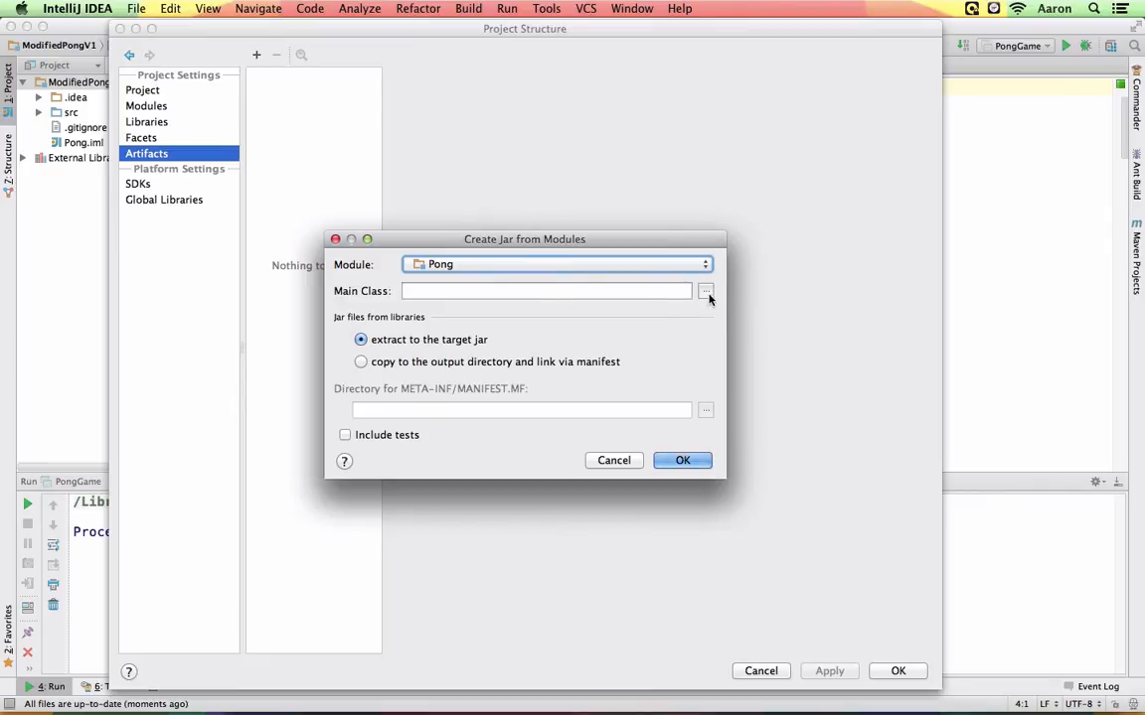
left_click(706, 291)
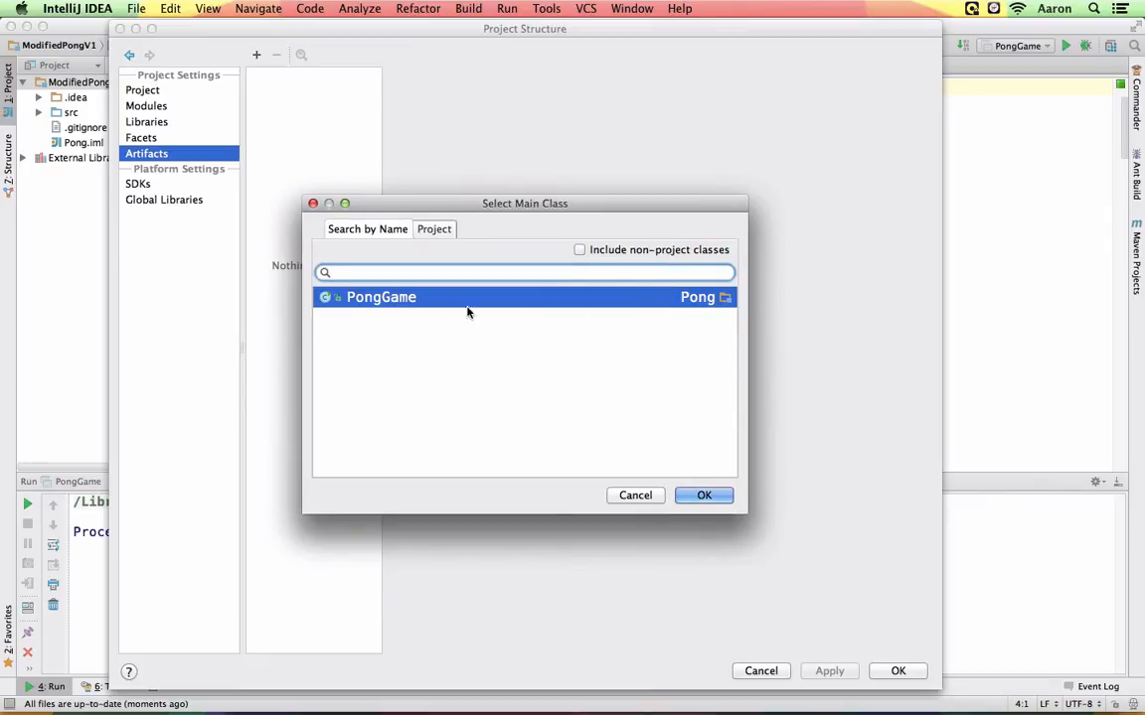
mouse_move(389, 305)
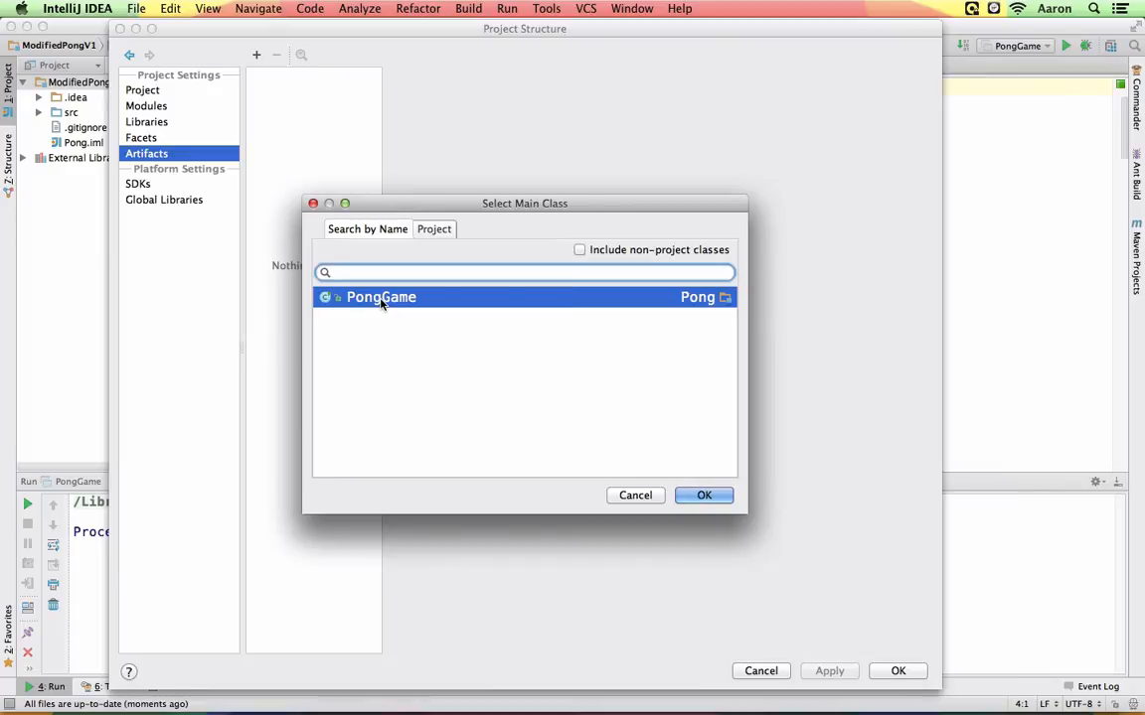
left_click(703, 495)
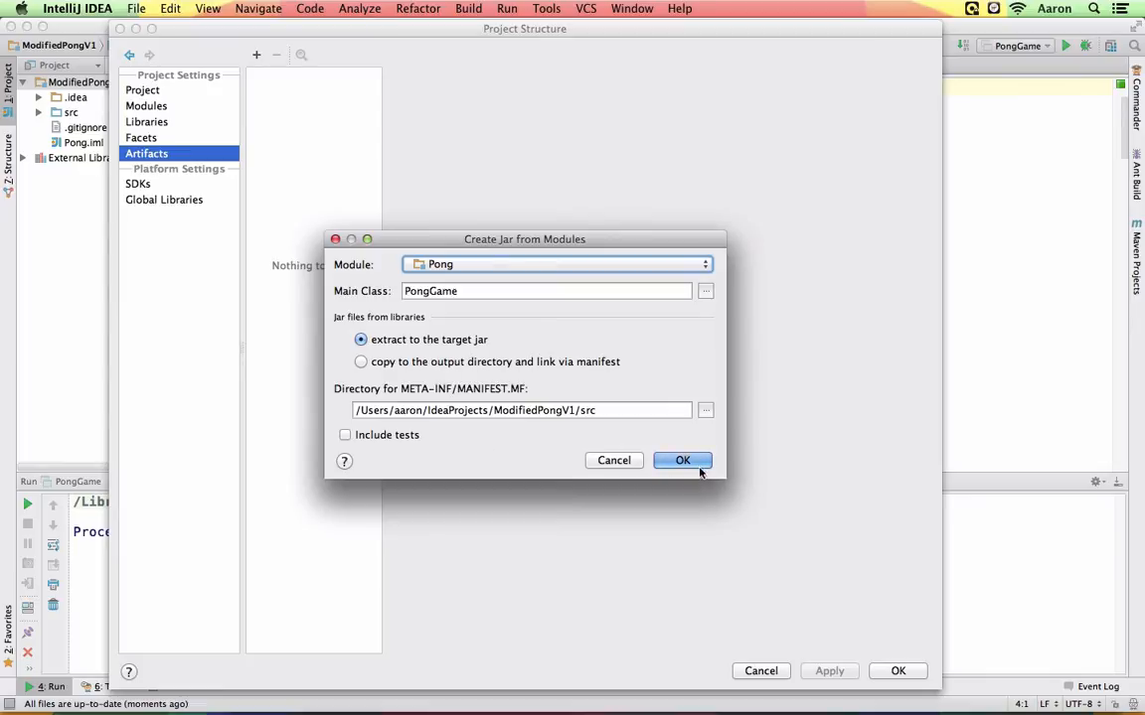
left_click(682, 460)
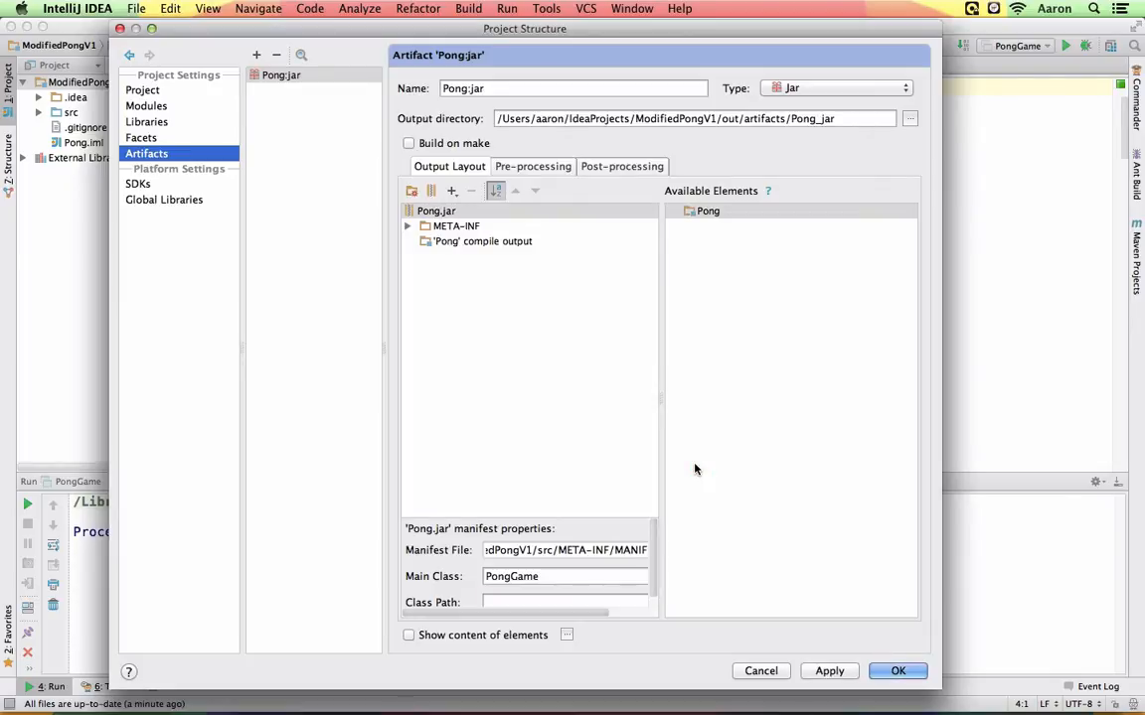
mouse_move(908, 656)
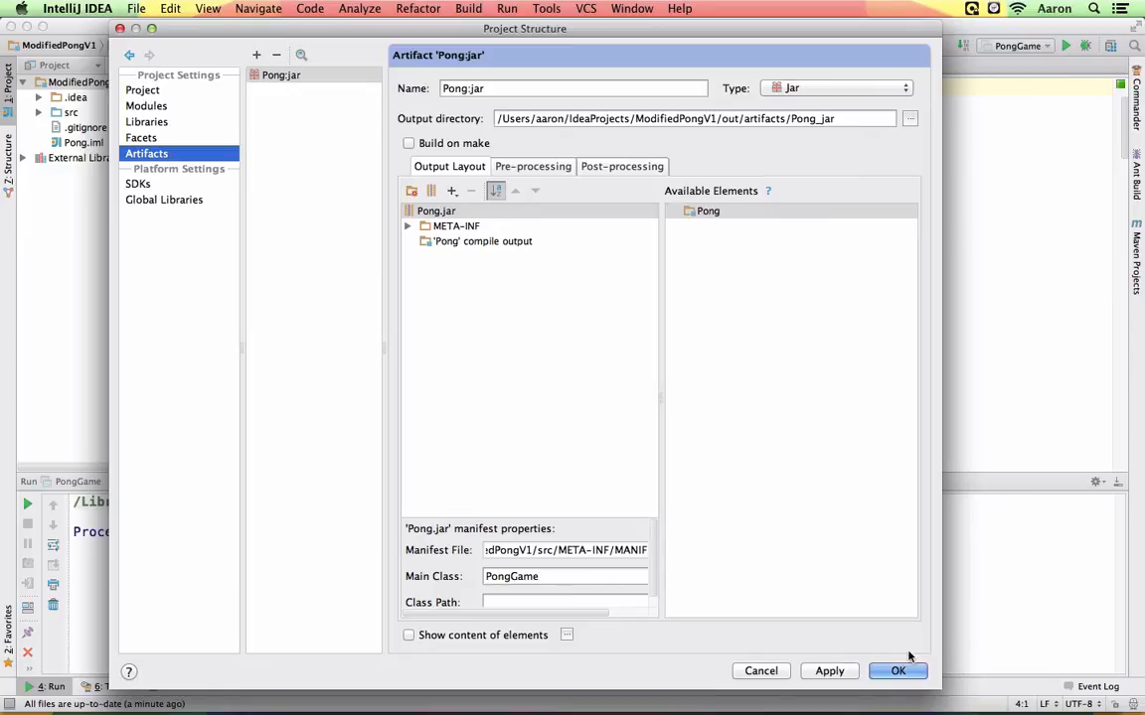
left_click(897, 671)
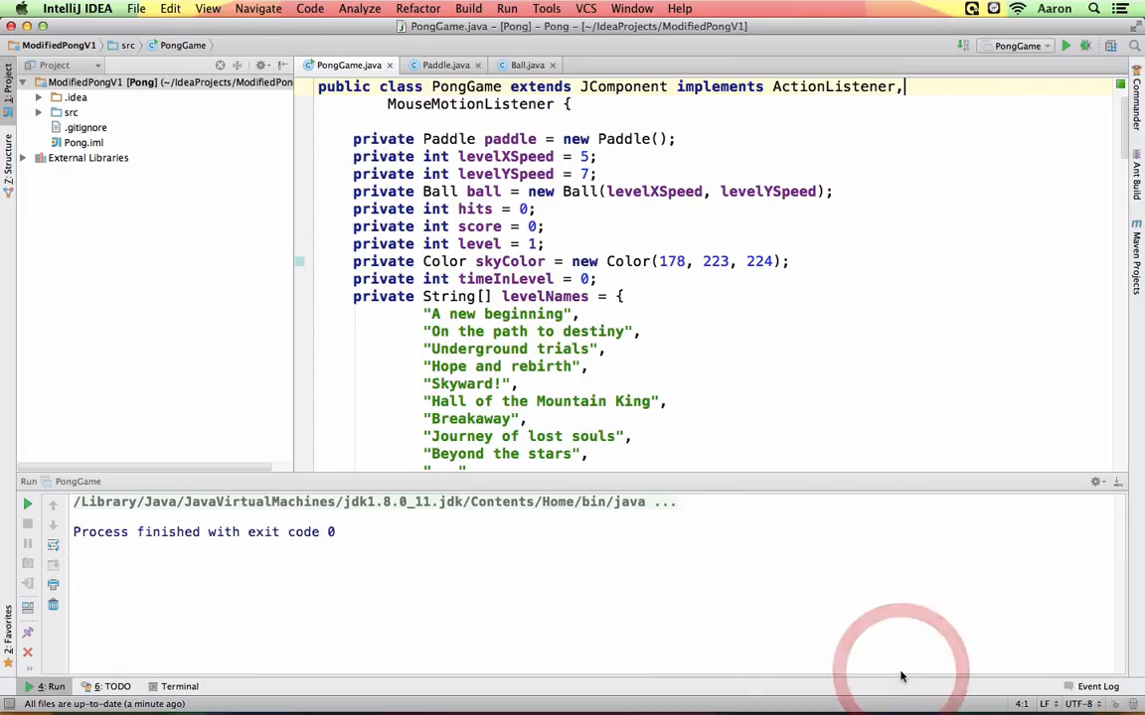
Step: Build the Pong.jar artifact via Build Artifacts, then hide the IDE window
left_click(468, 9)
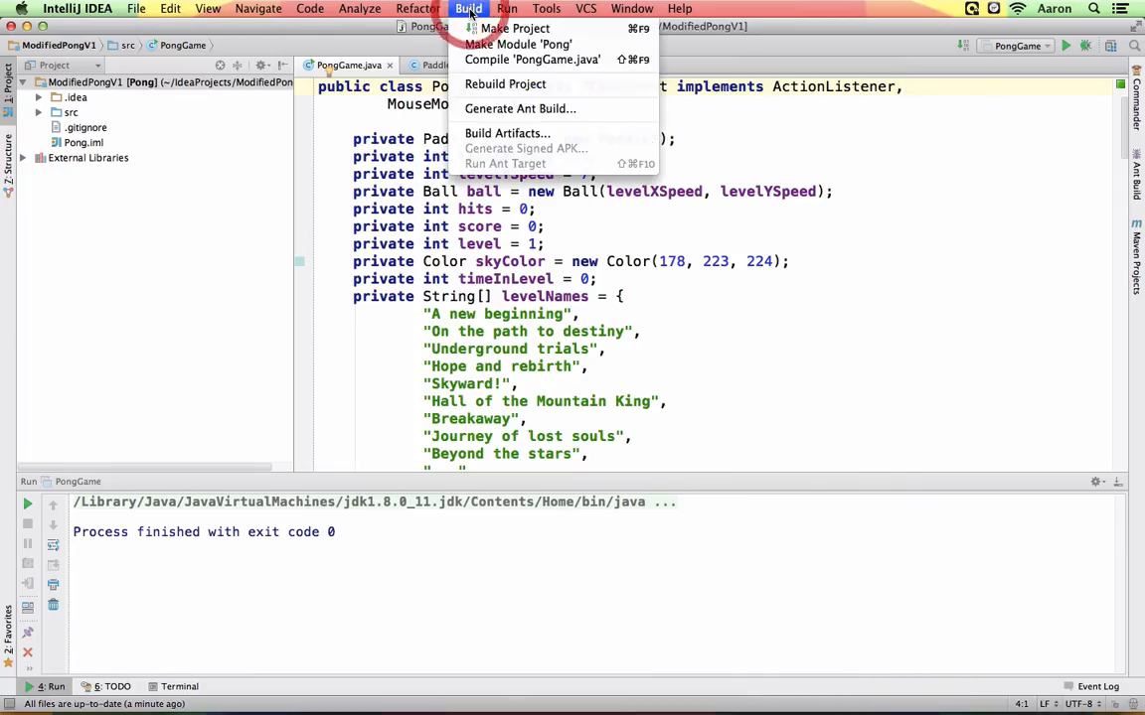
mouse_move(507, 133)
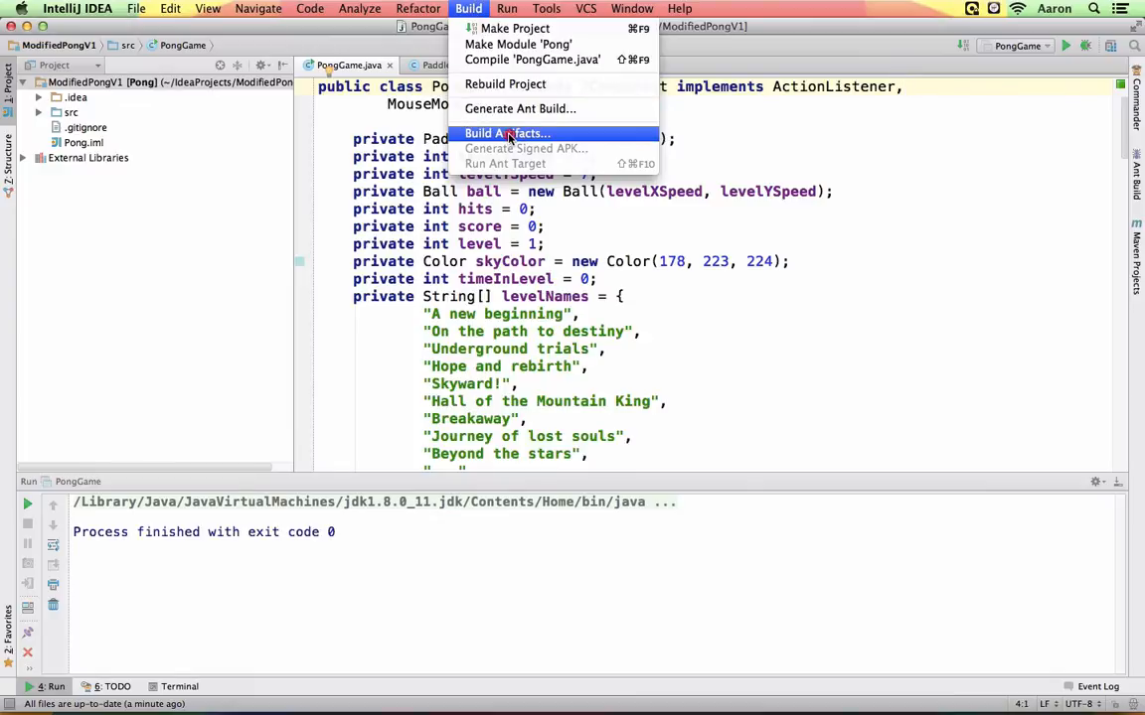
left_click(507, 133)
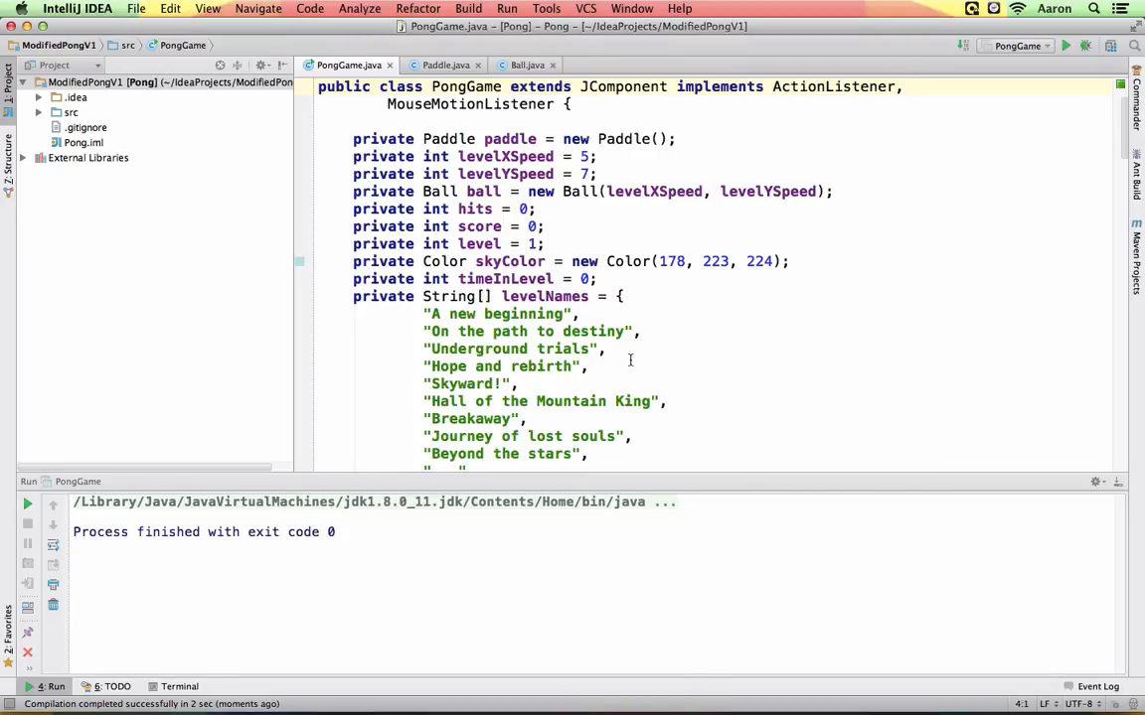
key("cmd")
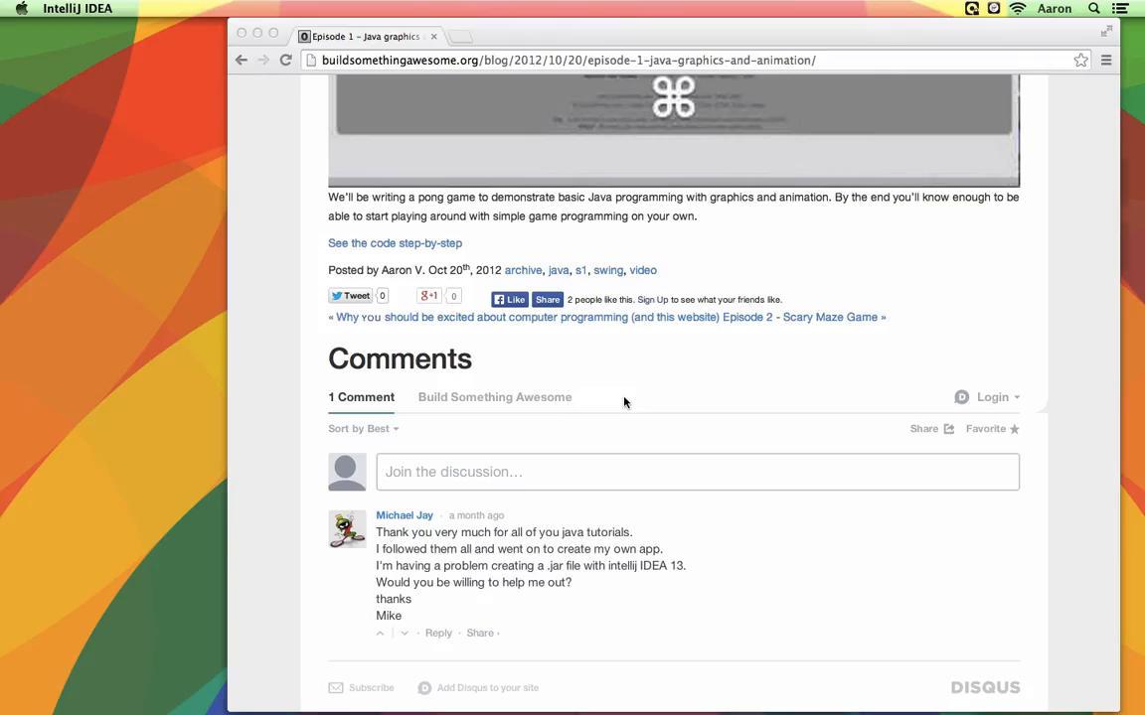
Step: Browse IdeaProjects > ModifiedPongV1 > out/artifacts/Pong_jar in Finder and select Pong.jar
key("cmd+n")
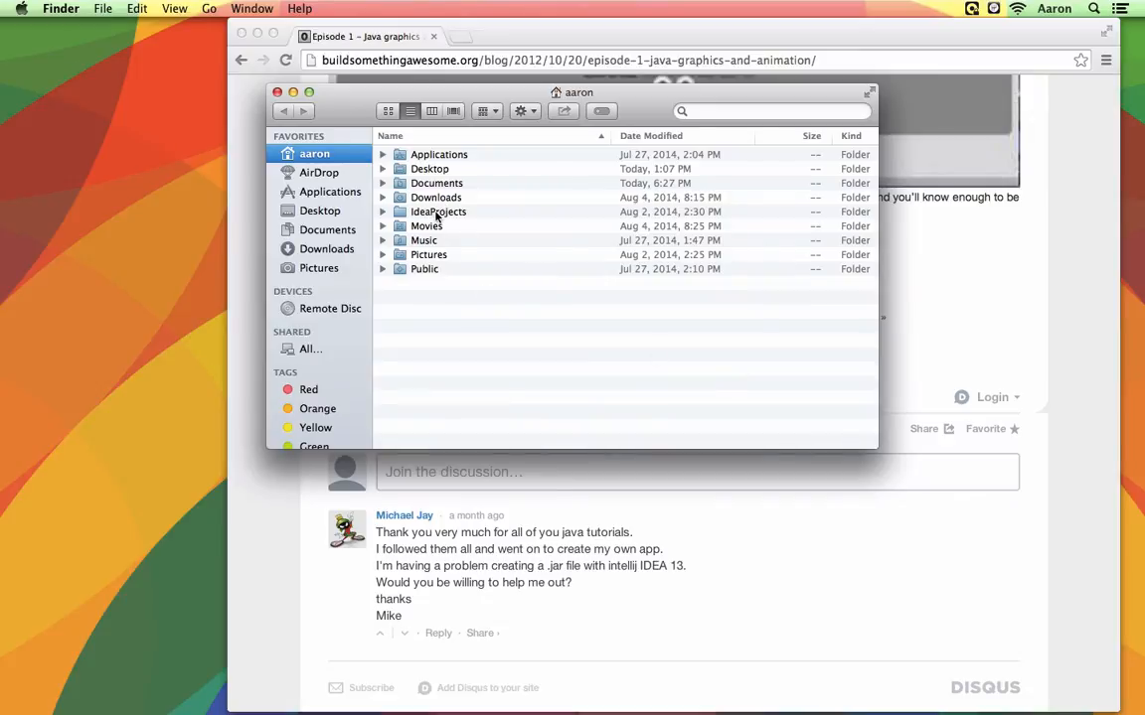
double_click(438, 211)
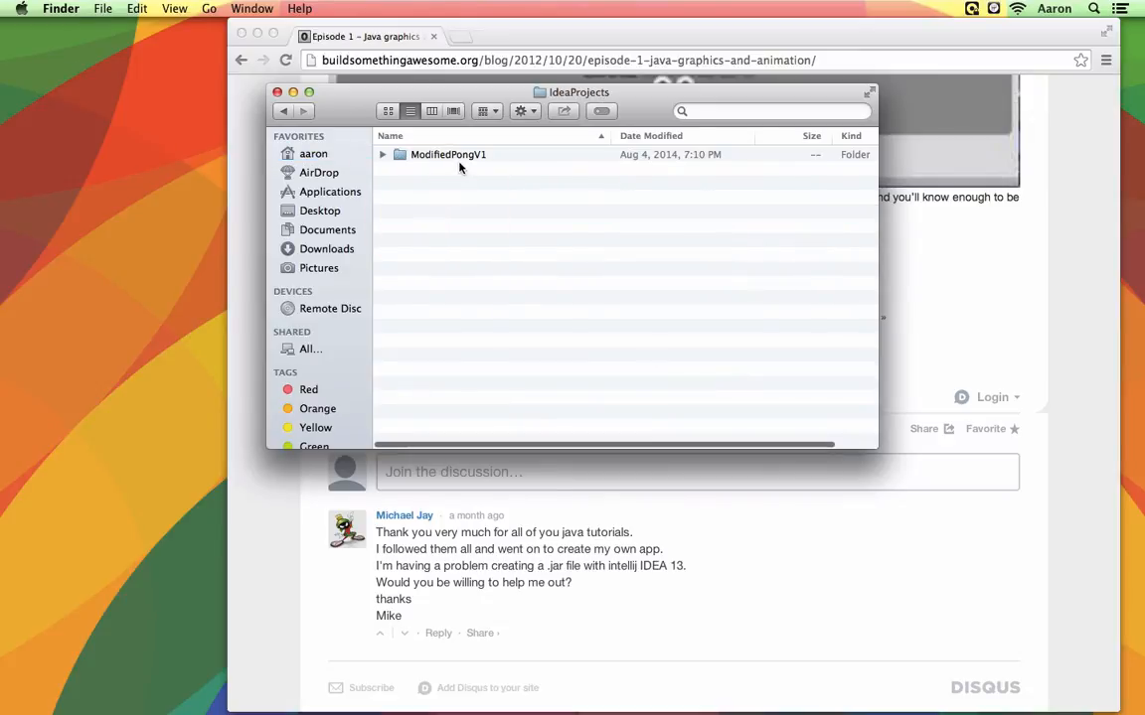
left_click(448, 154)
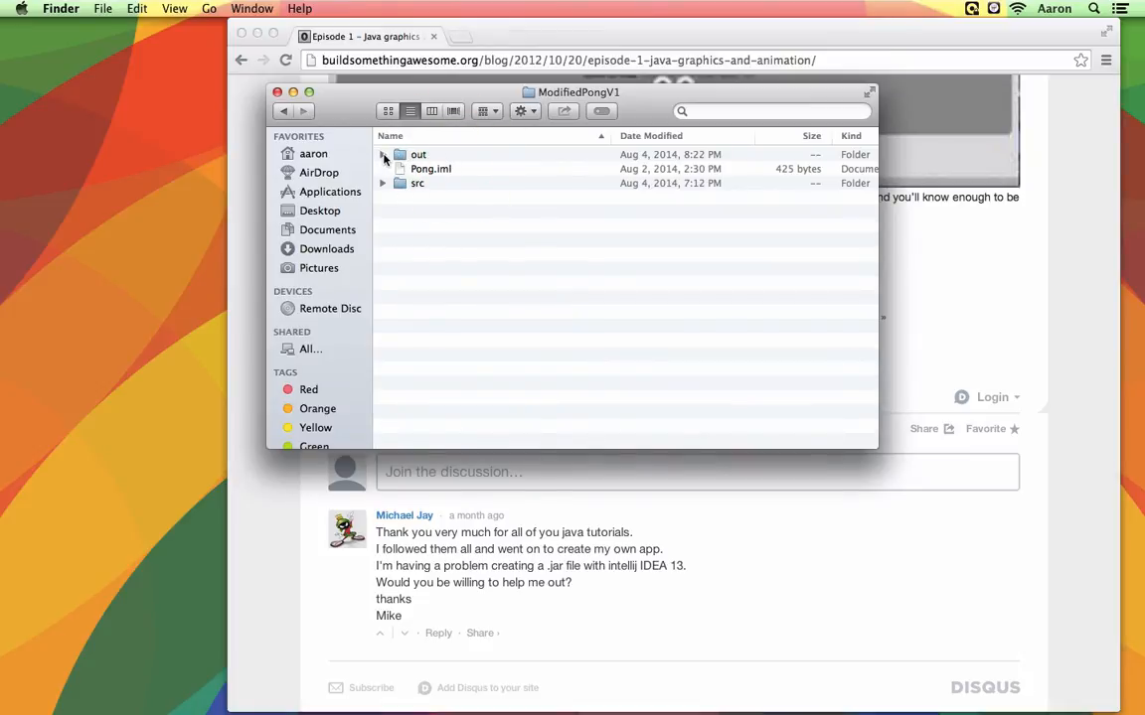
left_click(382, 154)
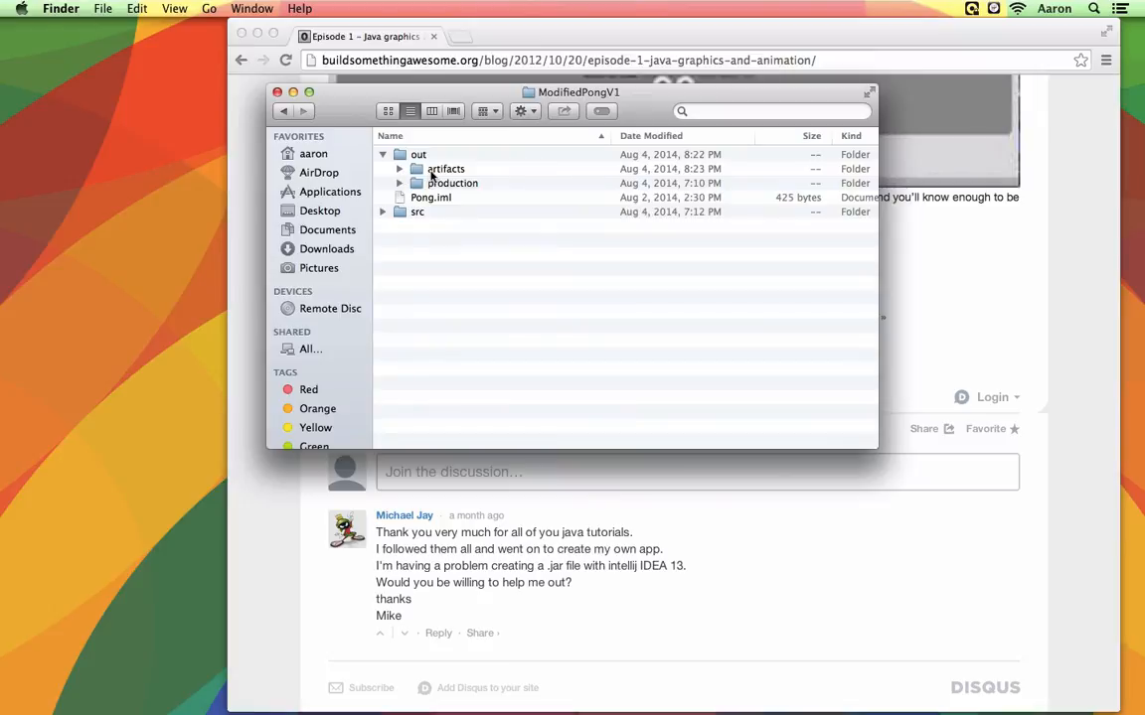
left_click(399, 168)
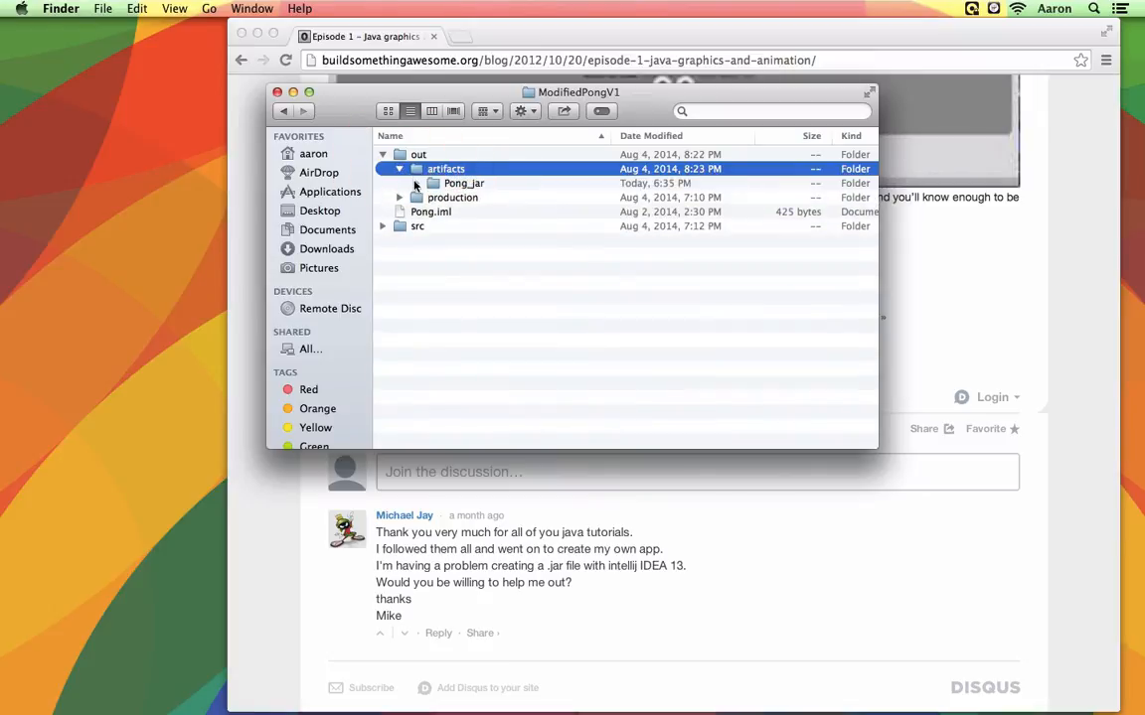
left_click(416, 183)
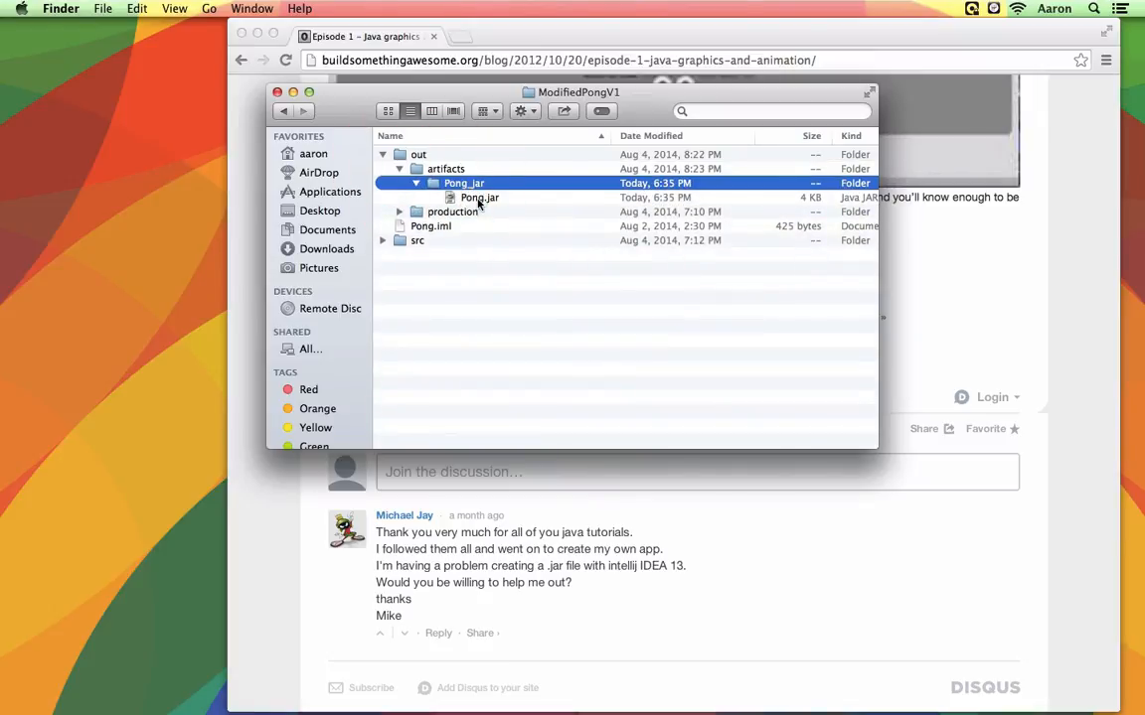
left_click(480, 196)
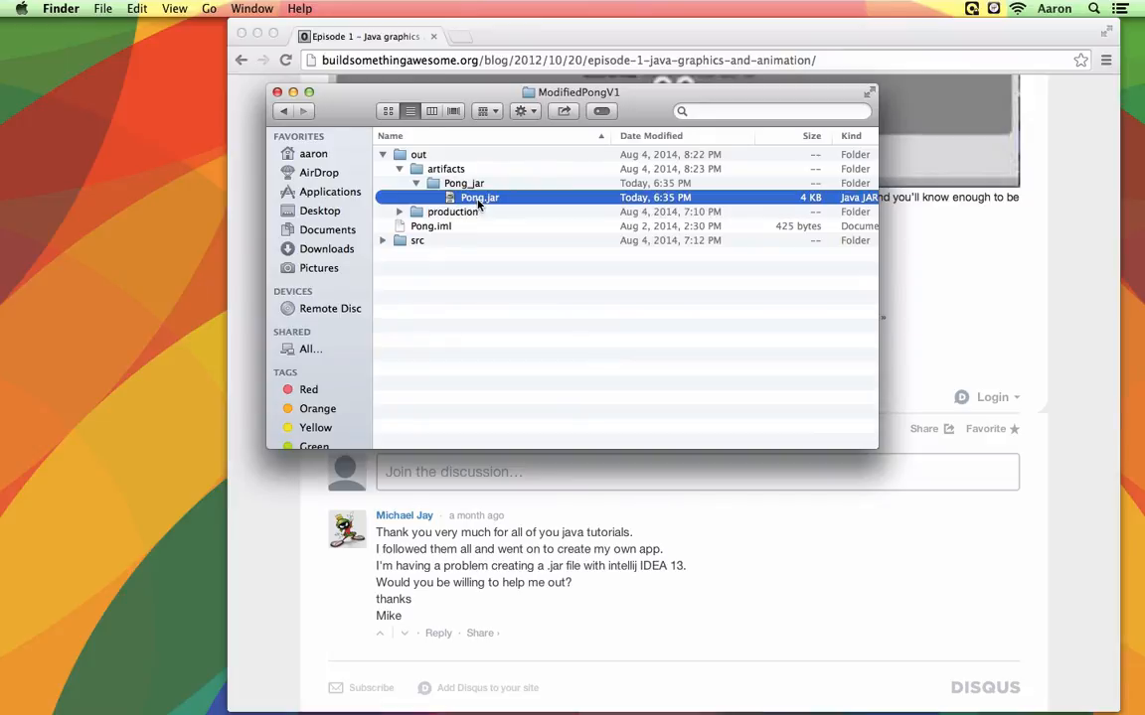
Step: Move Pong.jar onto the desktop, launch the Pong game from it, then close it
left_click_drag(480, 197, 126, 90)
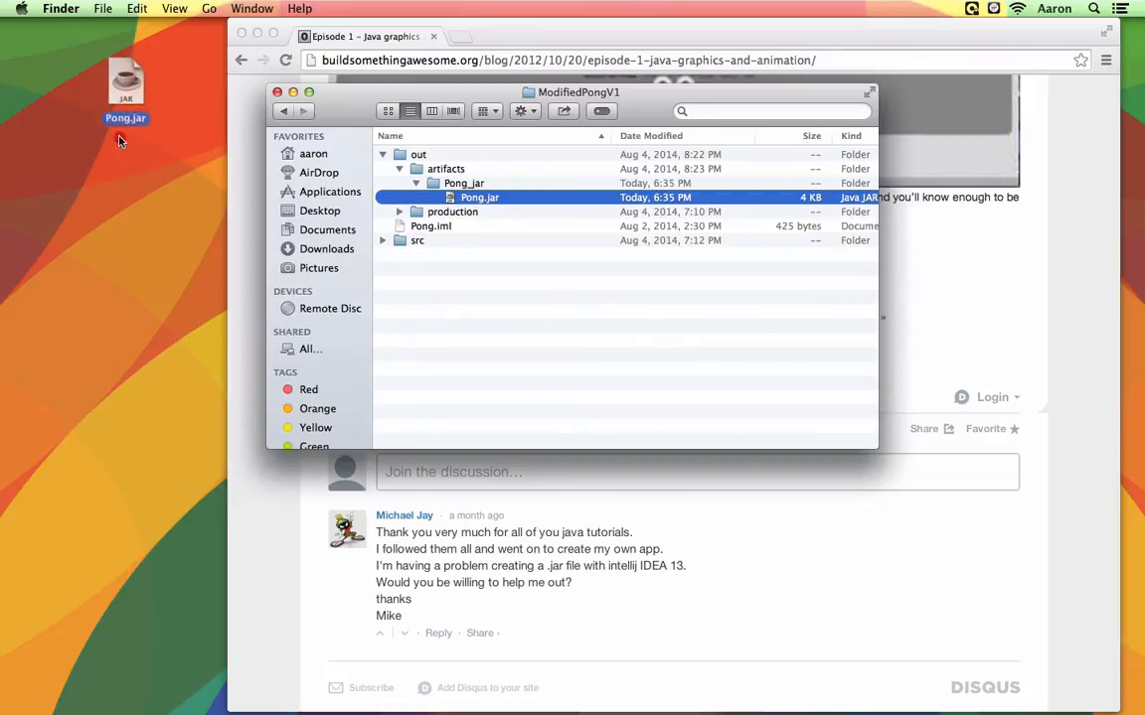
left_click_drag(480, 197, 110, 129)
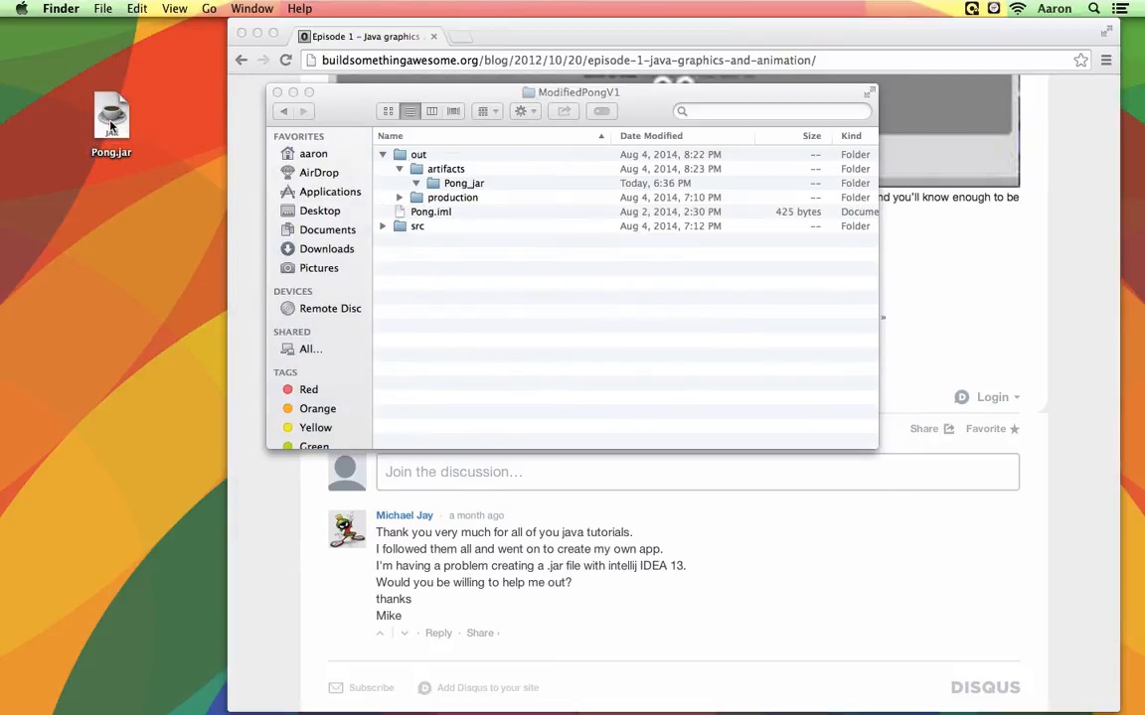
left_click(111, 117)
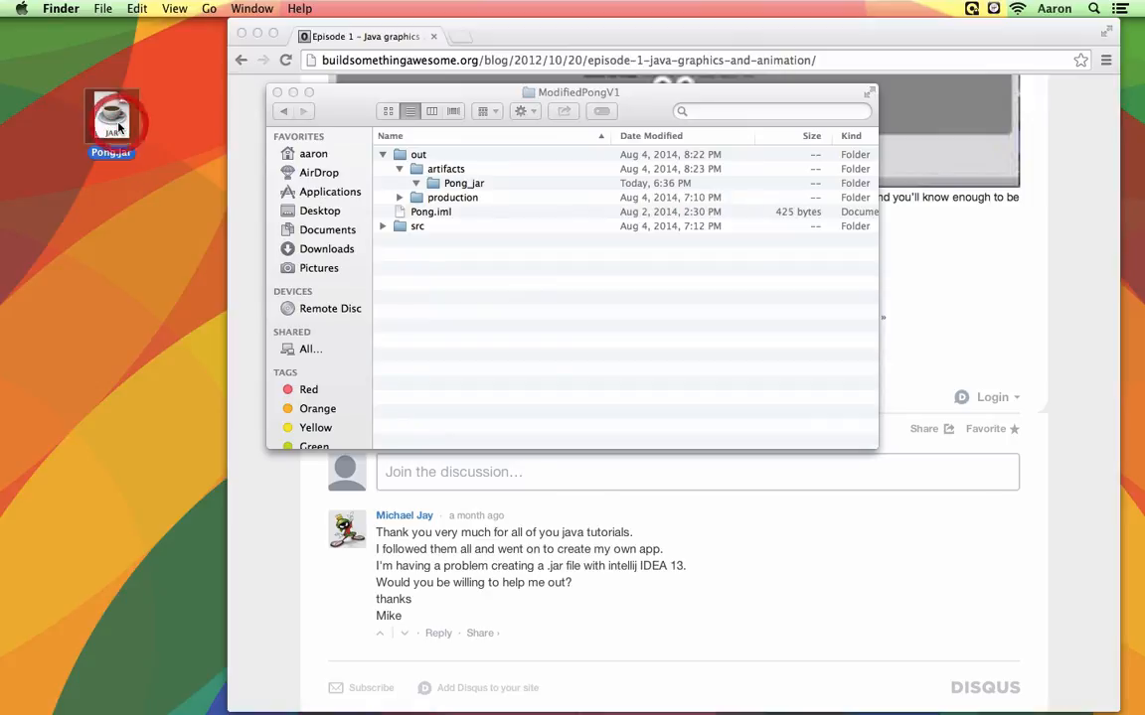
double_click(112, 114)
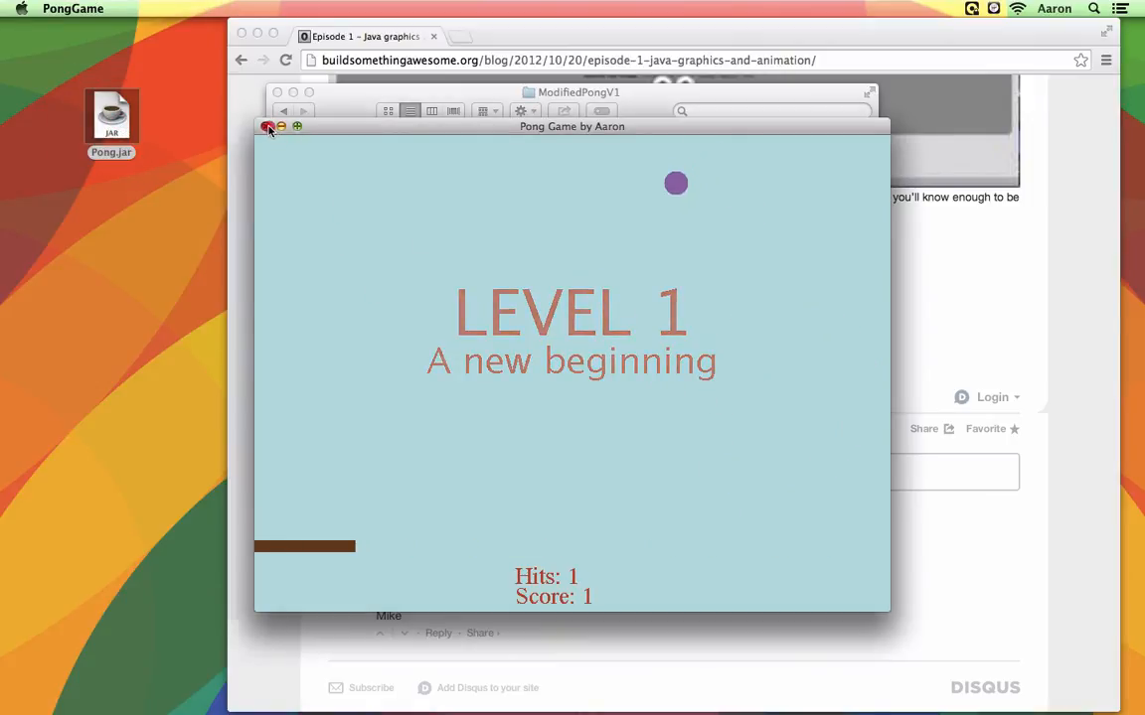
left_click(268, 127)
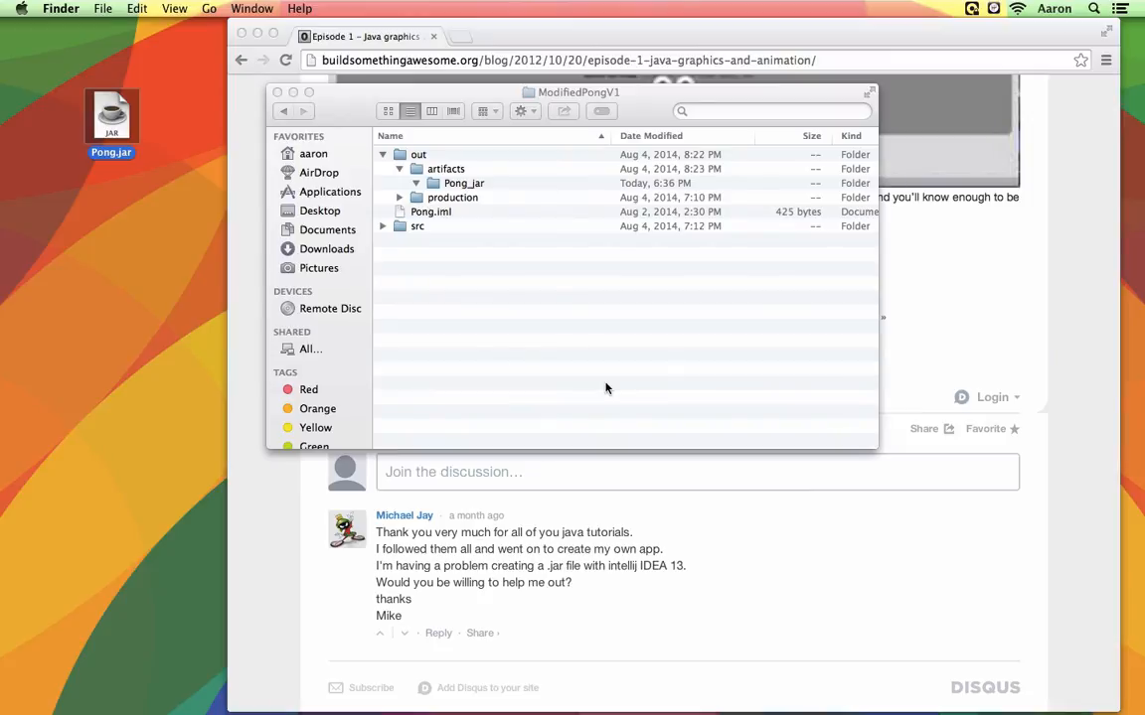